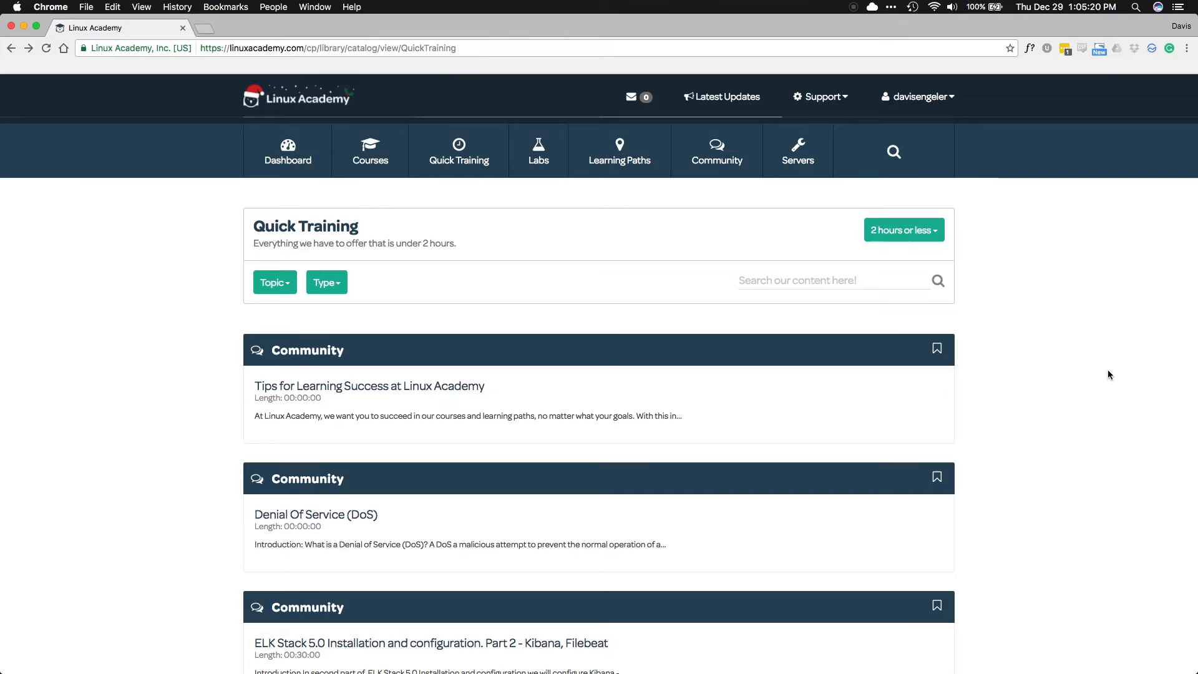
Open Linux Academy's Server Lab Control Center.
click(797, 151)
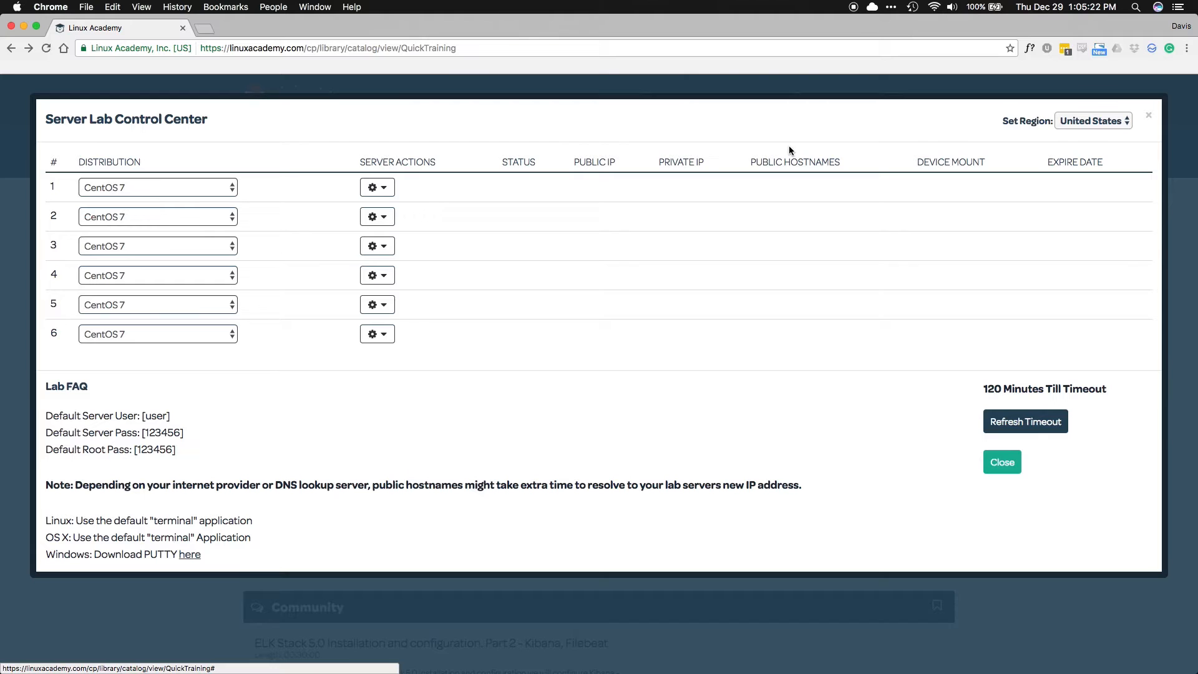
mouse_move(199, 182)
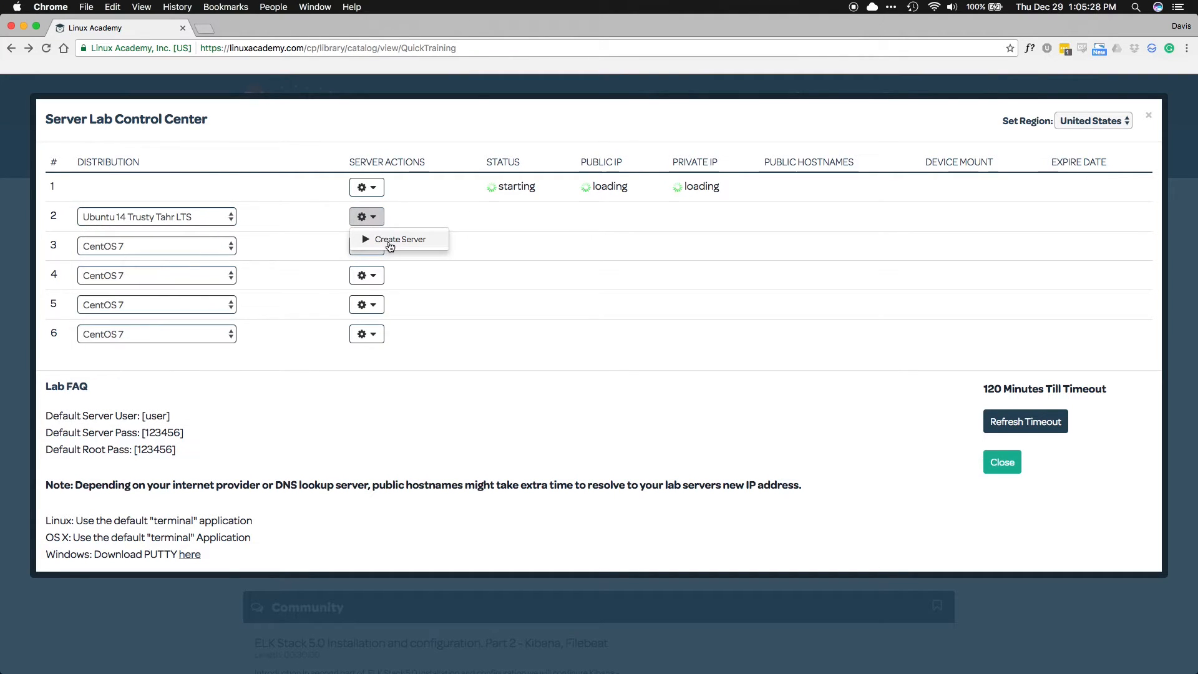
click(400, 239)
text(sudo apt-get i)
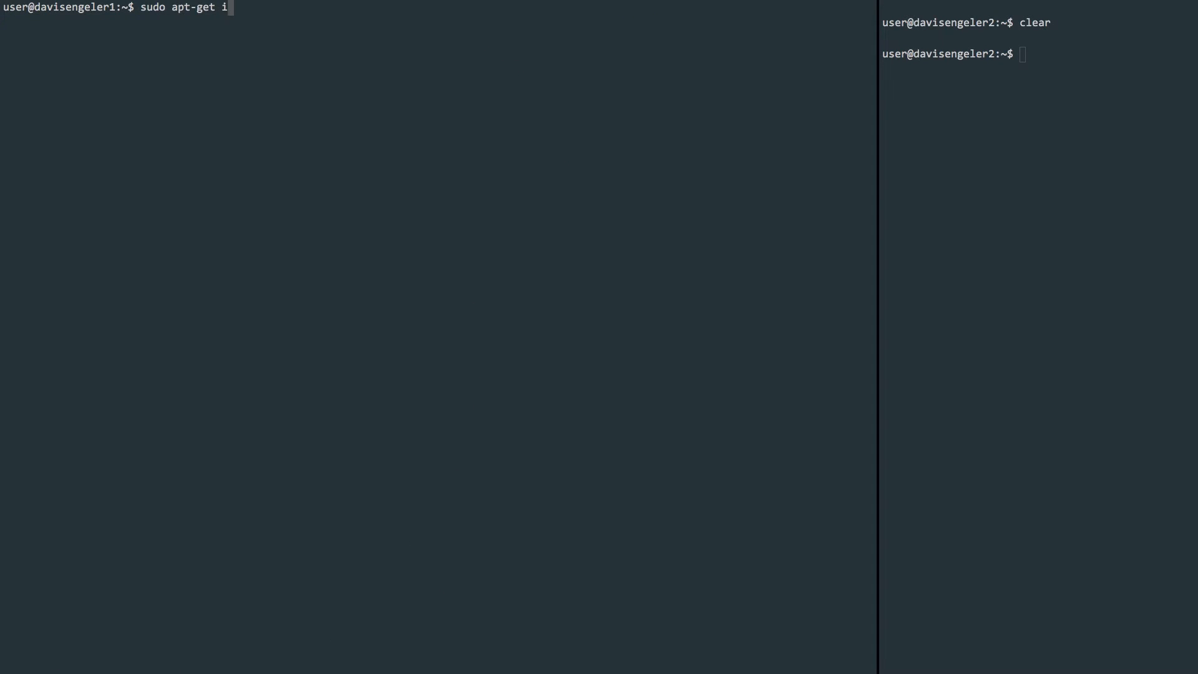
Run the command entered on the first server's terminal.
key(Return)
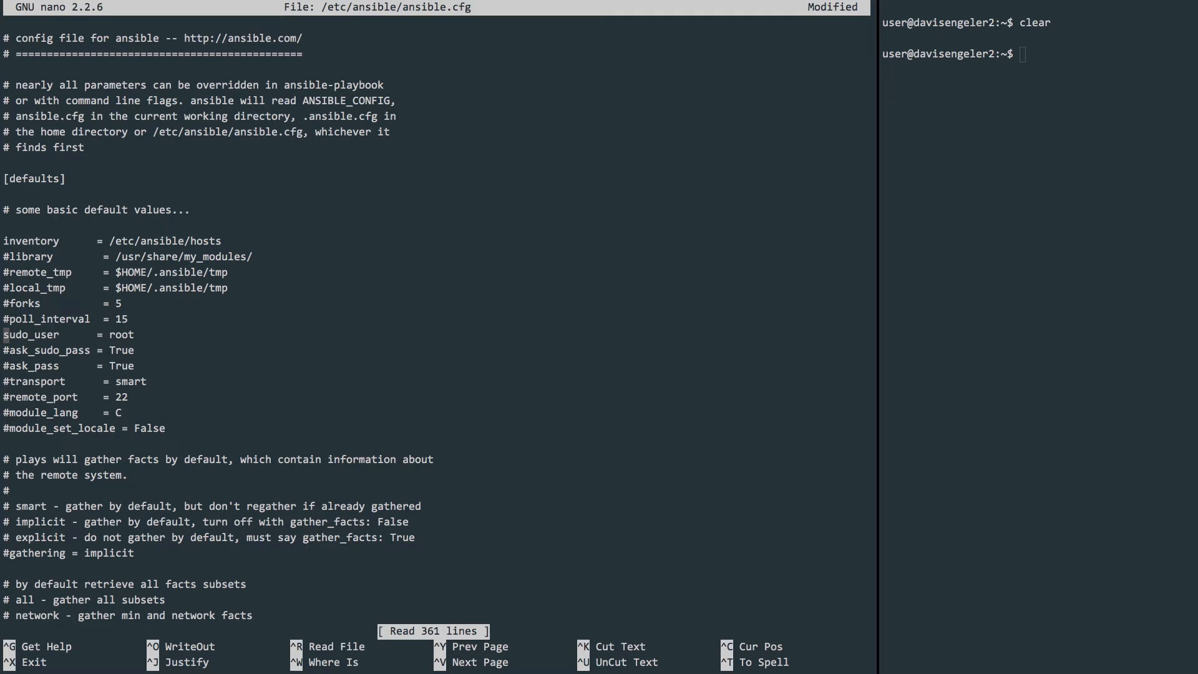
Exit nano after uncommenting inventory, sudo_user, ask_sudo_pass and ask_pass in ansible.cfg.
key(ctrl+x)
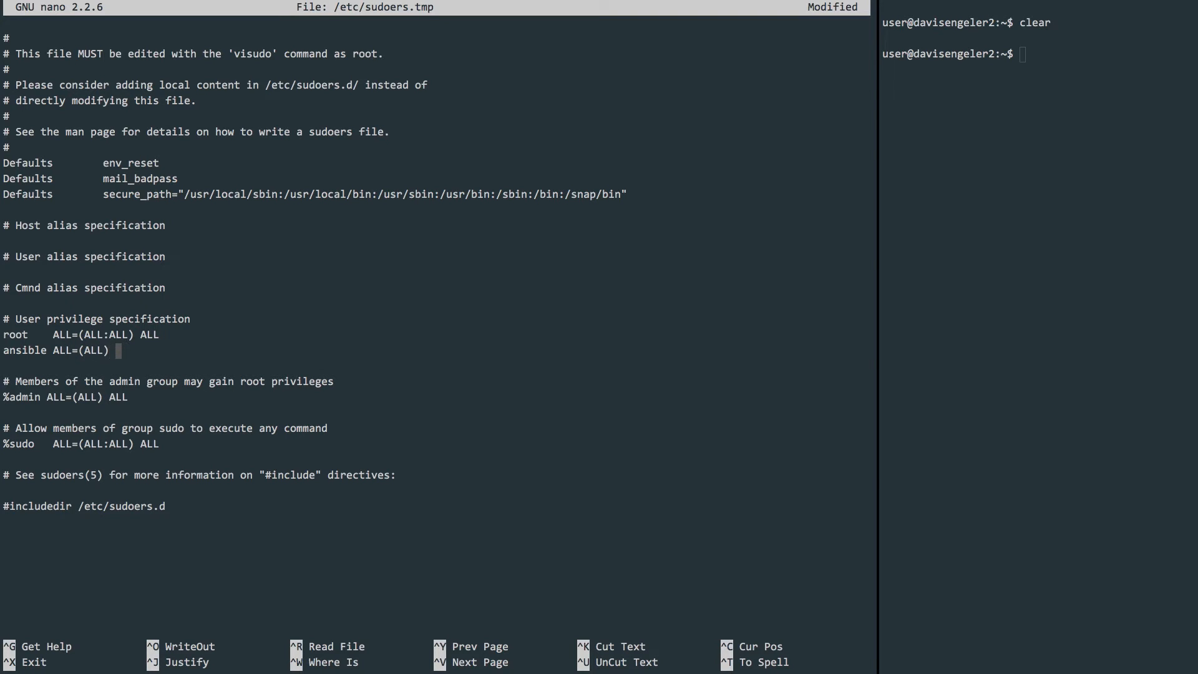
Add NOPASSWD: to the ansible ALL=(ALL) sudoers entry.
text(NOPASSWD:)
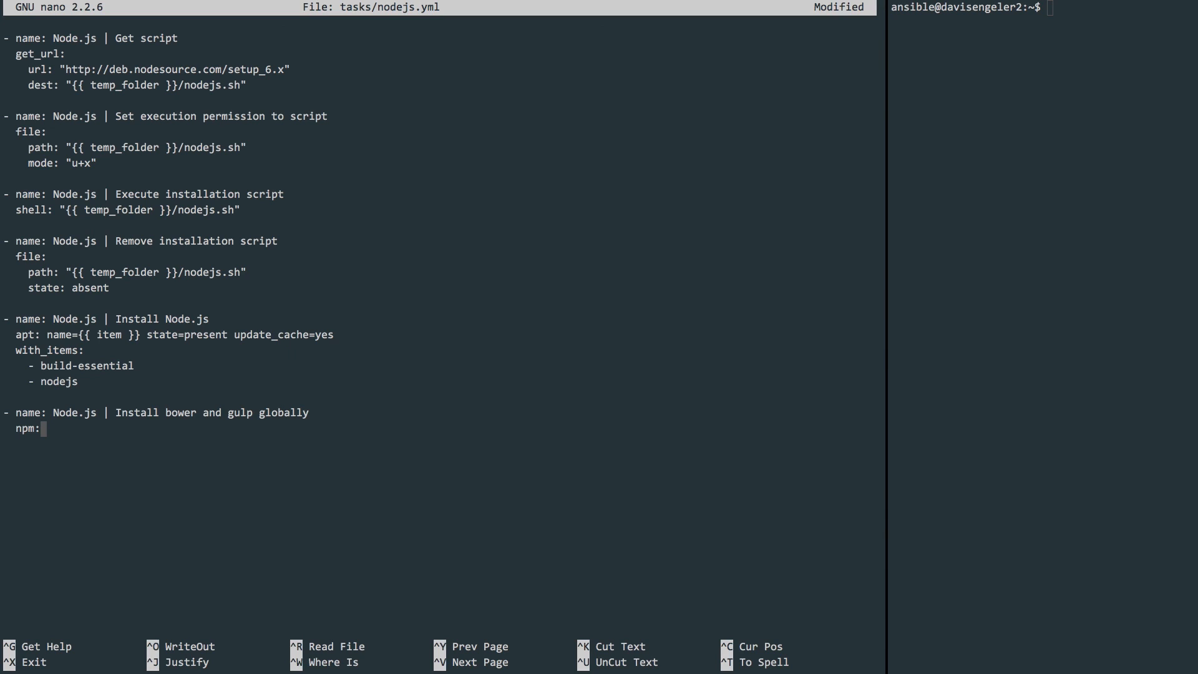
Complete the npm line with name={{ item }} state=present global=yes.
text(name={{ item }} state=present global=yes)
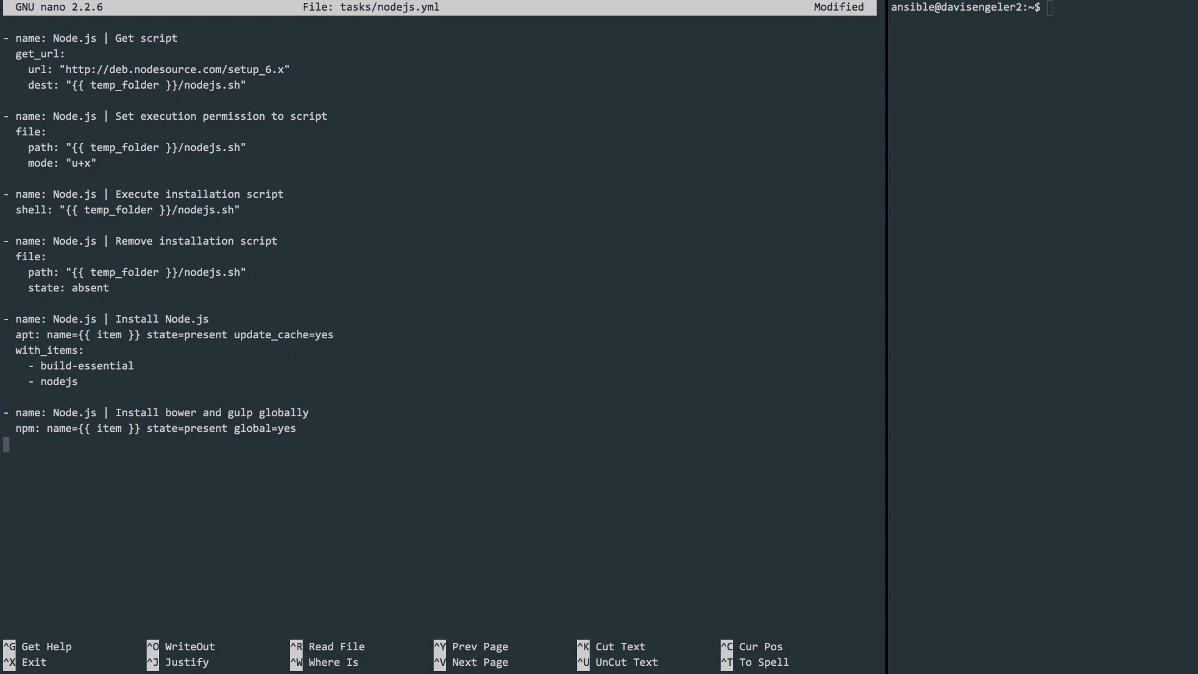